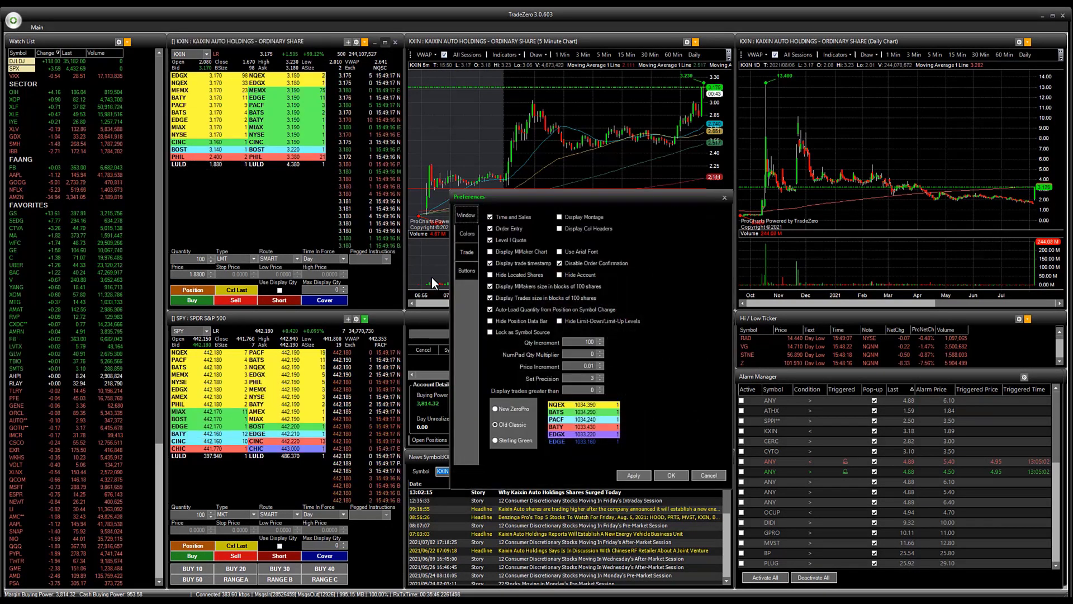
# Switch Preferences to the Buttons page showing standard and hotkey trading buttons.
pyautogui.click(467, 271)
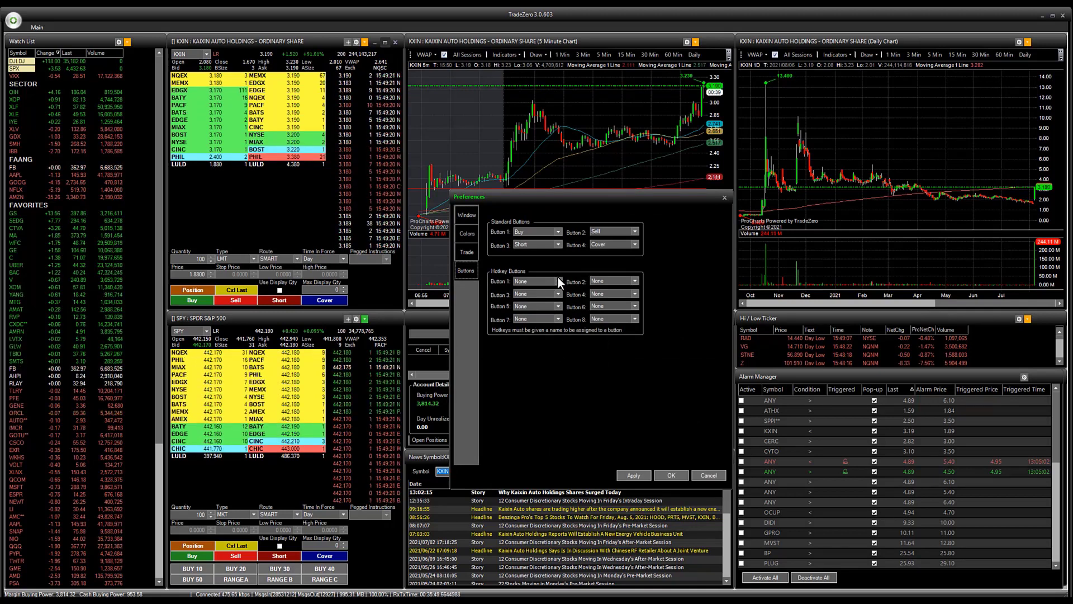
# Assign 1000, 2000, 3000, 4000, 5000, RANGE A, RANGE B and RANGE C to hotkey buttons 1–8.
pyautogui.click(561, 293)
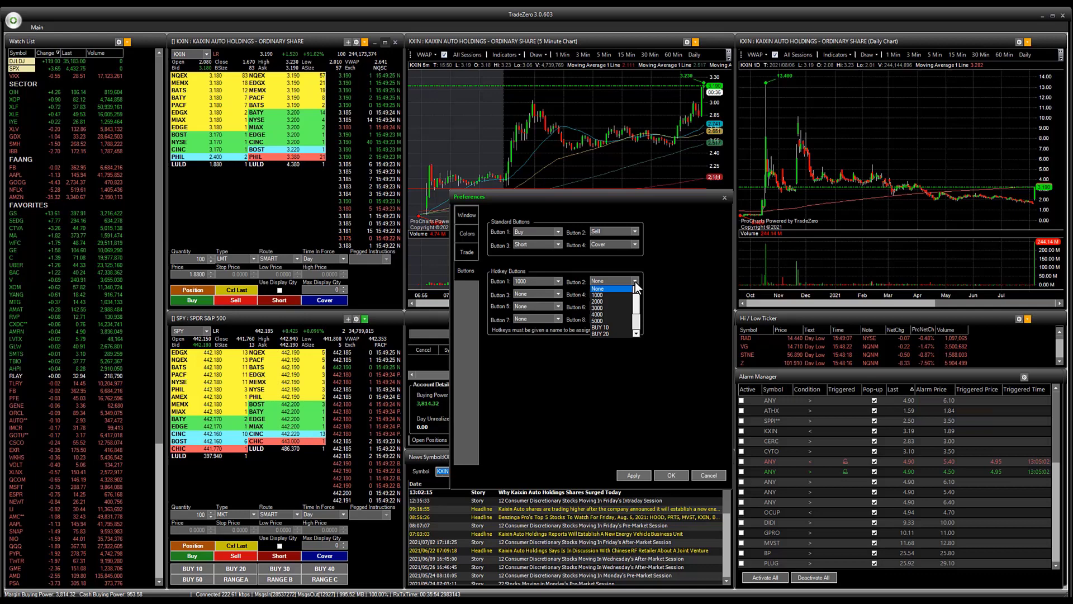
pyautogui.click(600, 301)
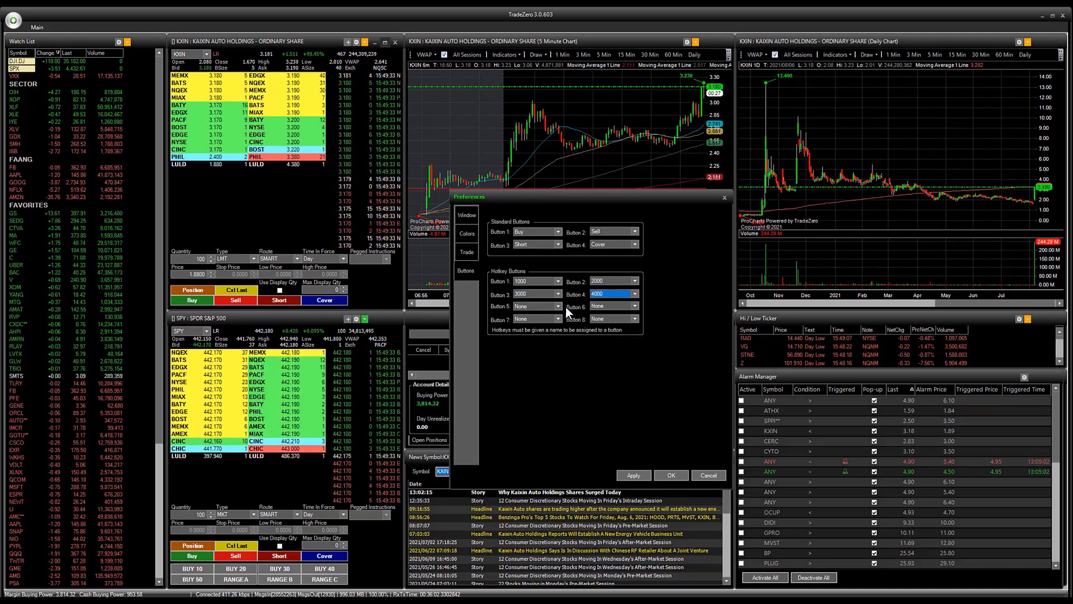
pyautogui.click(561, 319)
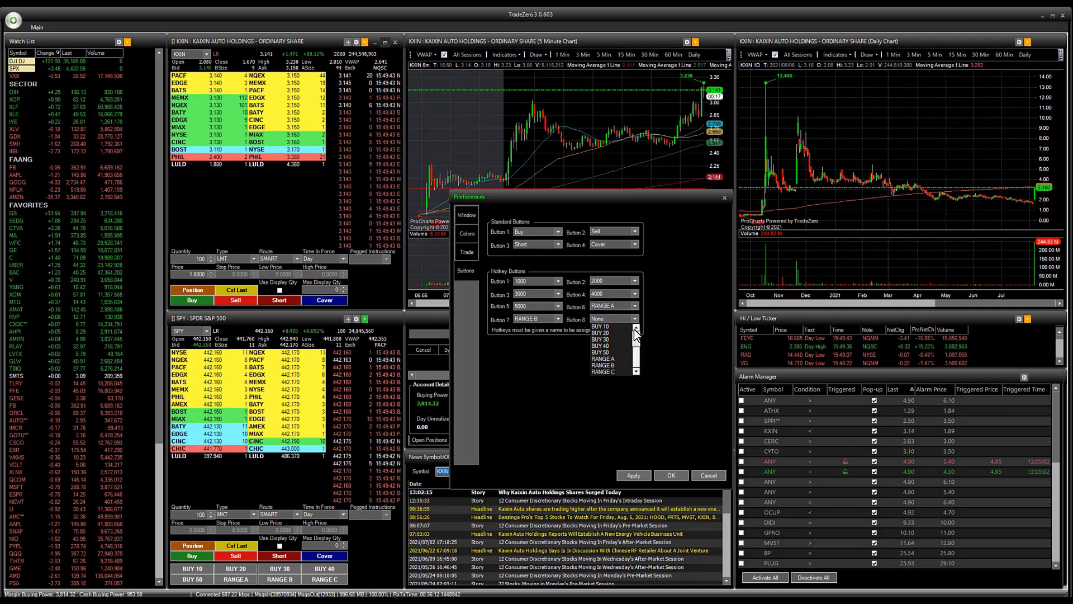
pyautogui.click(605, 370)
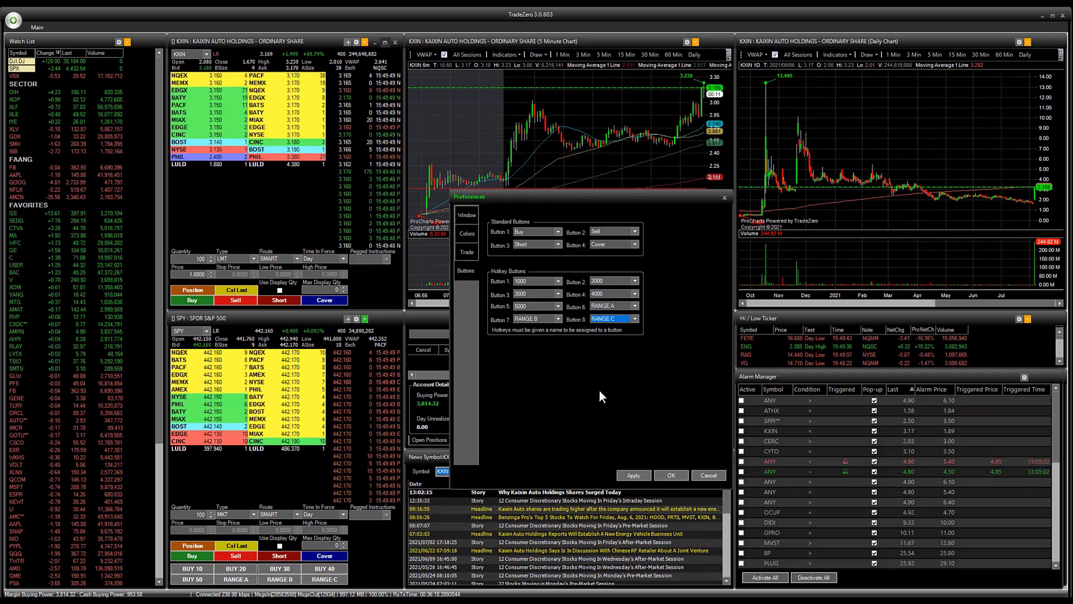
# Set the hotkey button text colour on the Colors page, apply and confirm so Level 2 shows the new buttons.
pyautogui.click(466, 233)
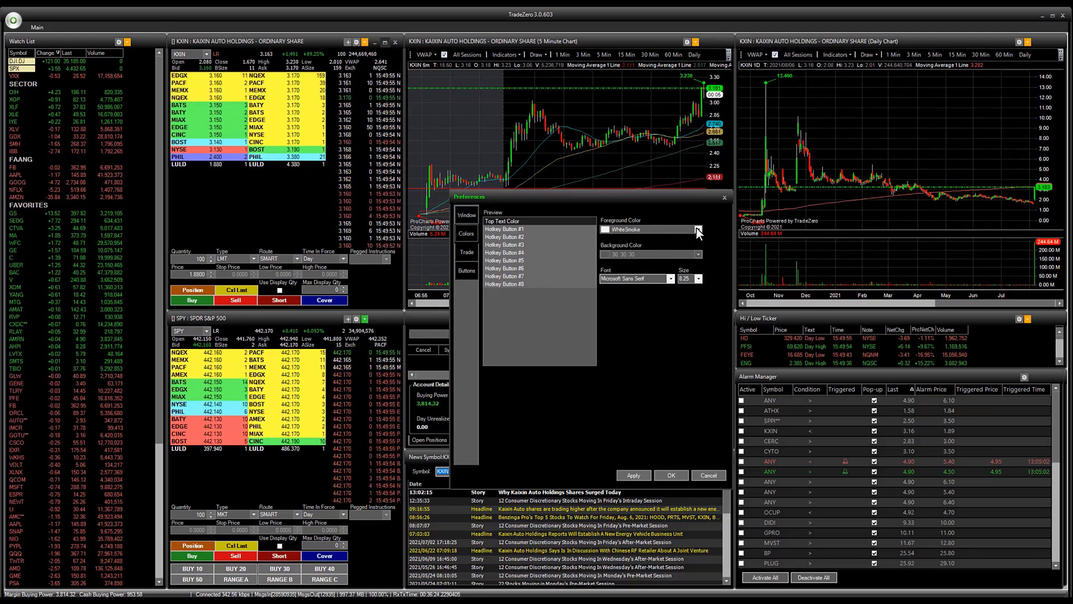
pyautogui.click(698, 229)
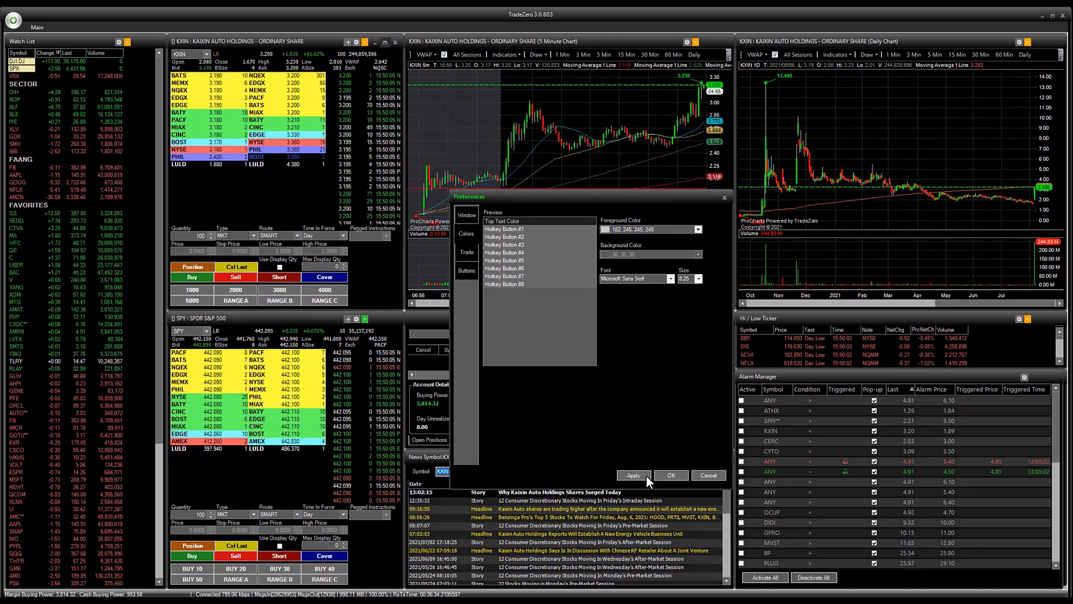
pyautogui.click(671, 475)
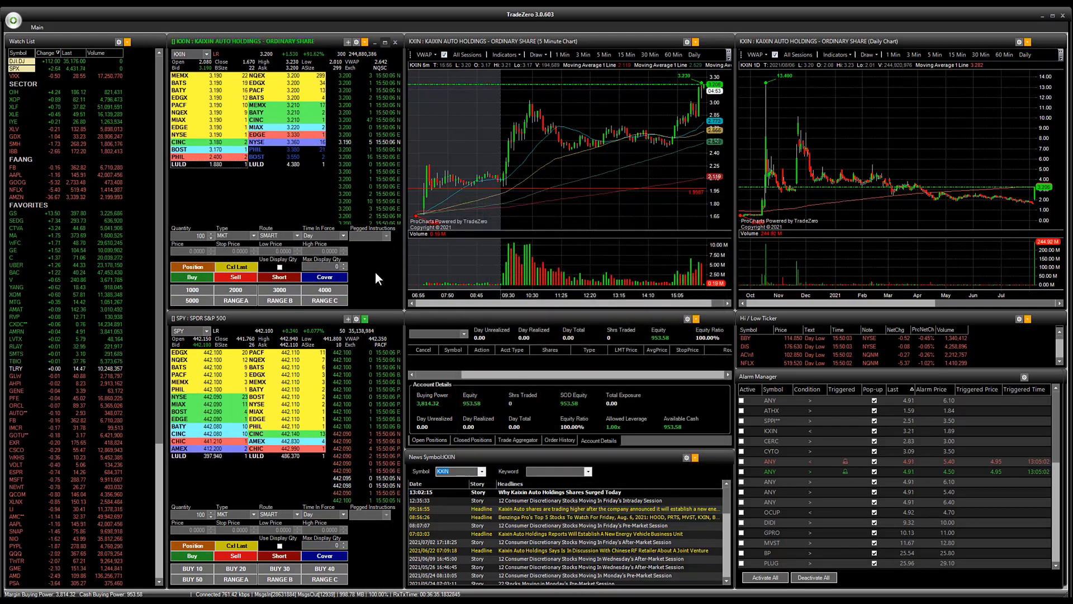